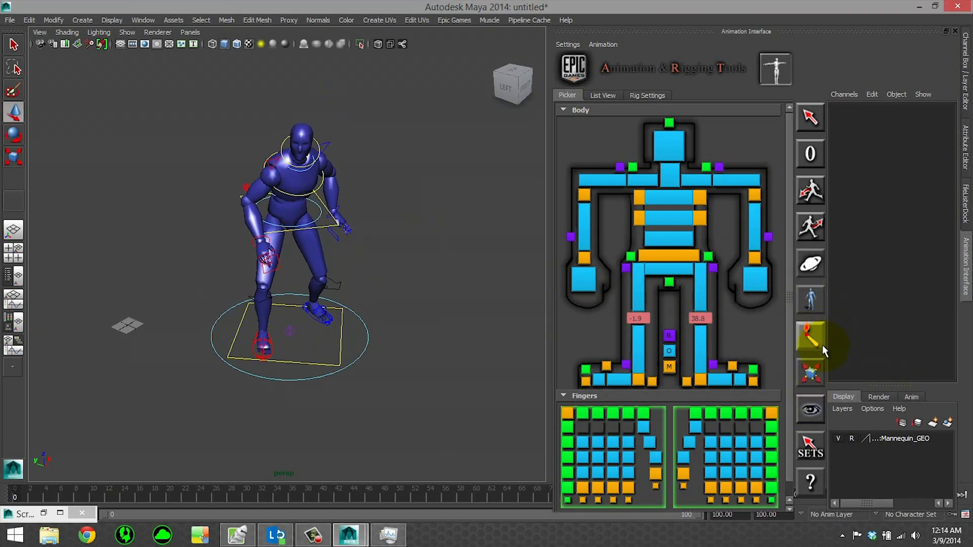
# Open Match Over Frame Range and select both arms and legs for frames 0–100
pyautogui.click(810, 336)
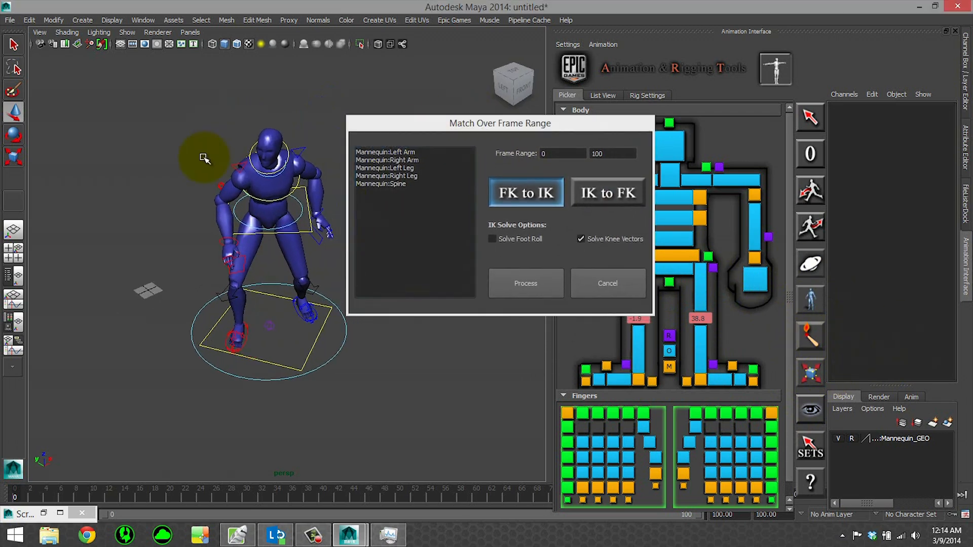
pyautogui.click(402, 167)
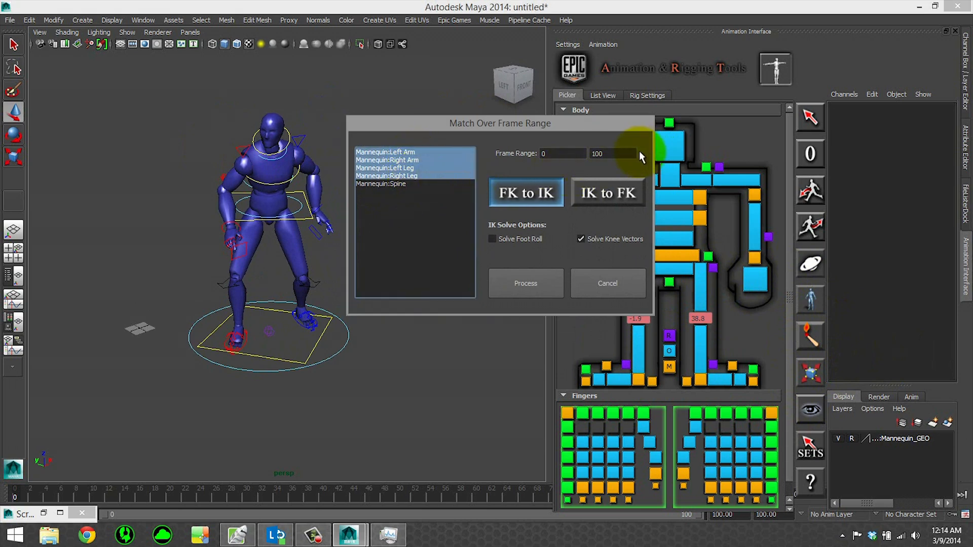
pyautogui.moveTo(524, 215)
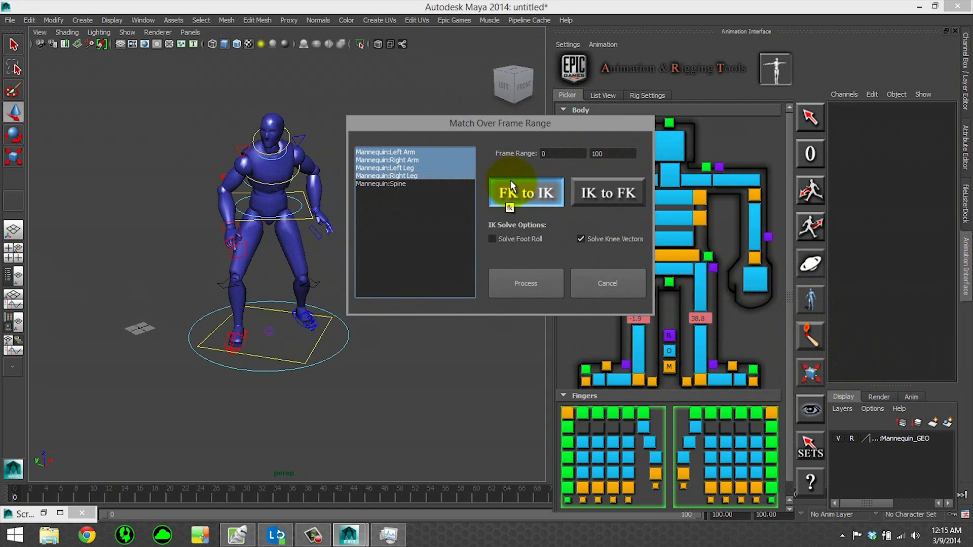
pyautogui.moveTo(742, 251)
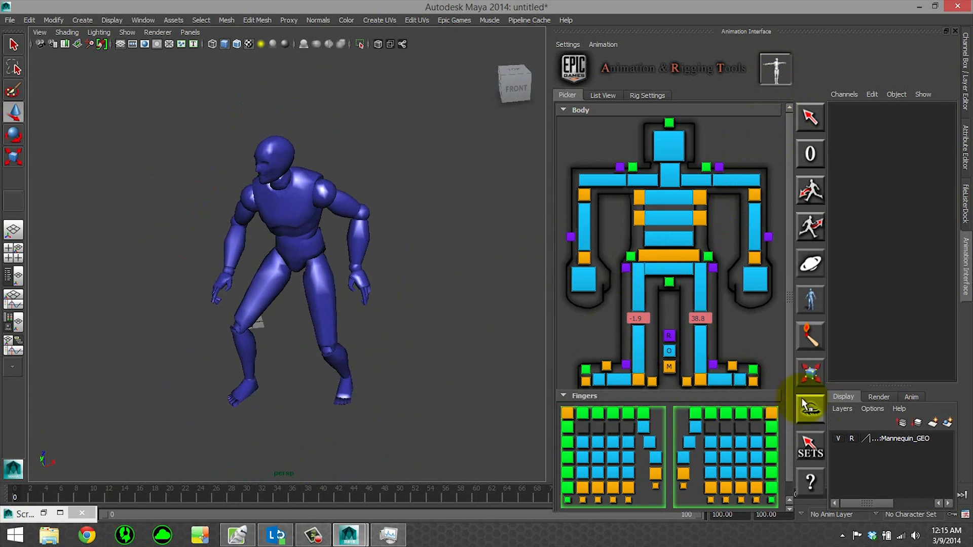
# Show the rig controls again and generate the isolation selection sets
pyautogui.click(809, 410)
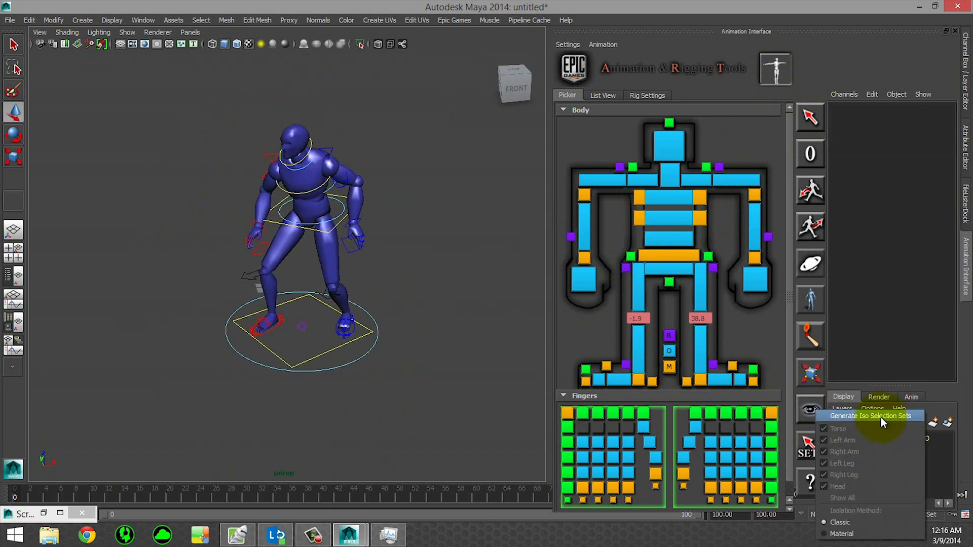
pyautogui.click(870, 416)
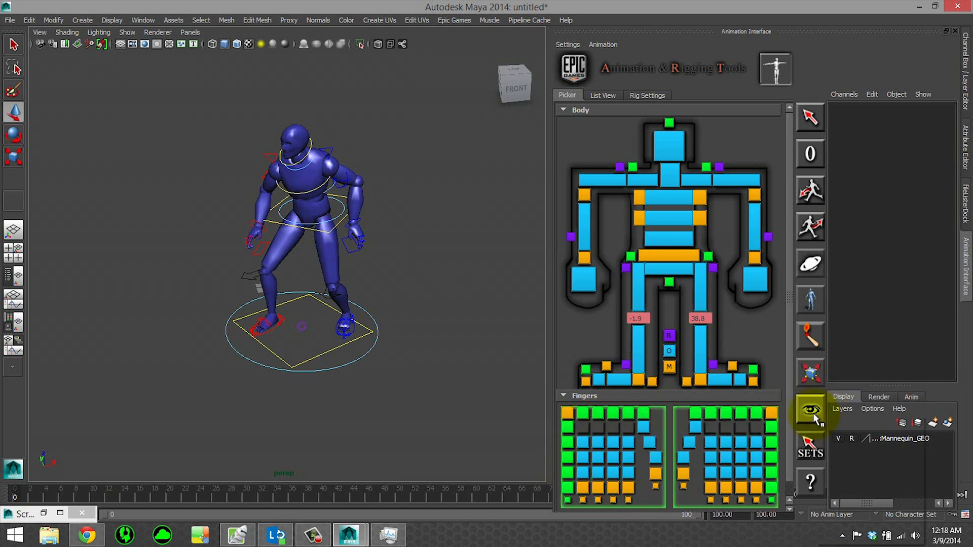
# Toggle the Isolate toolbar button twice to test isolating the mannequin geometry
pyautogui.click(810, 413)
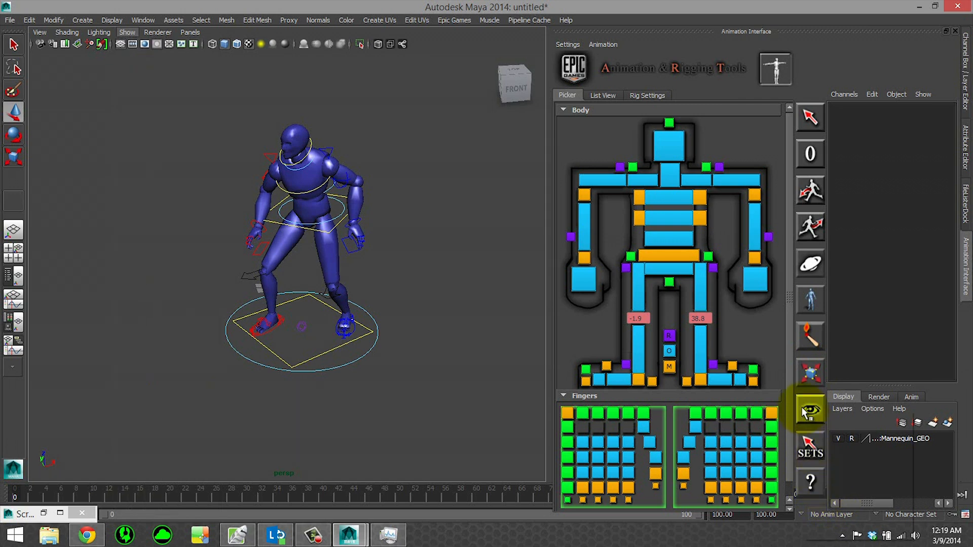
pyautogui.click(809, 410)
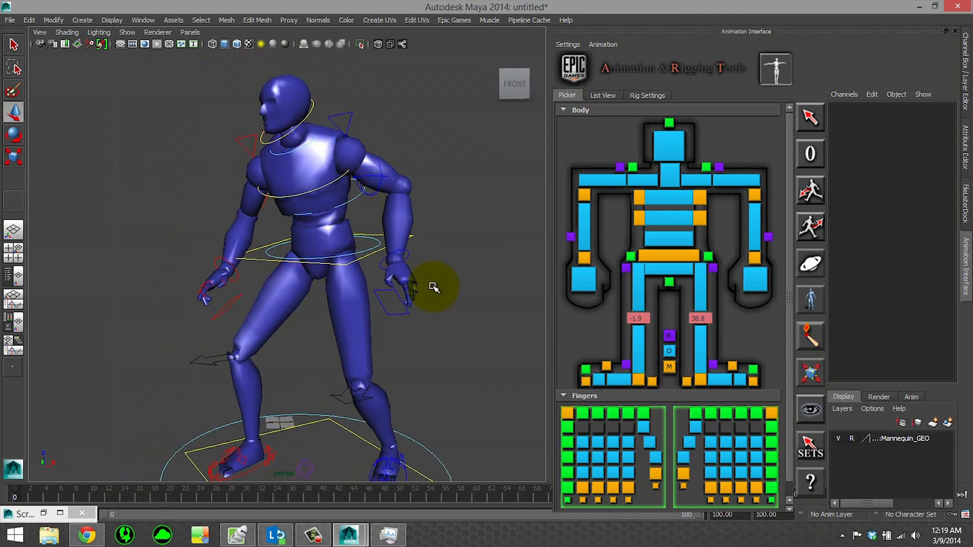
pyautogui.moveTo(410, 303)
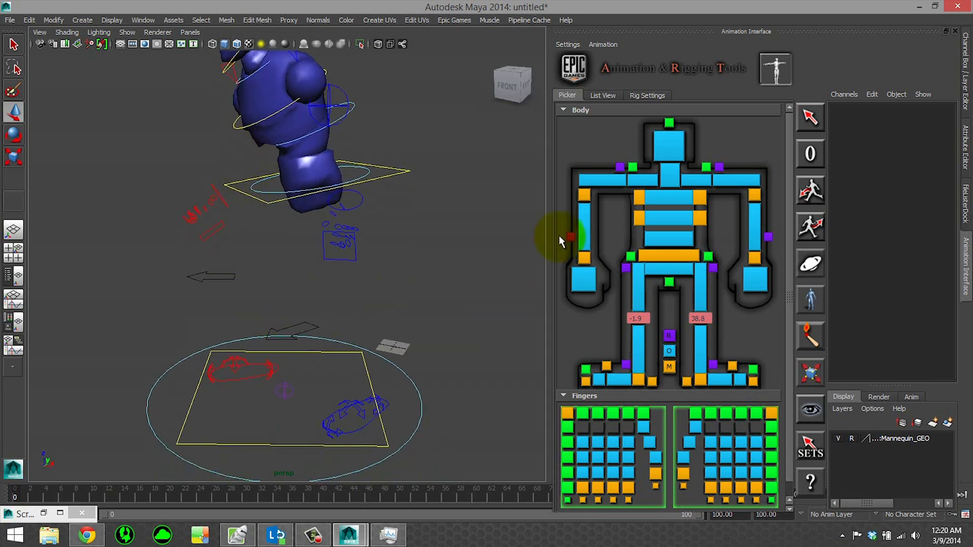
# Switch to the List View of rig control groups
pyautogui.click(602, 95)
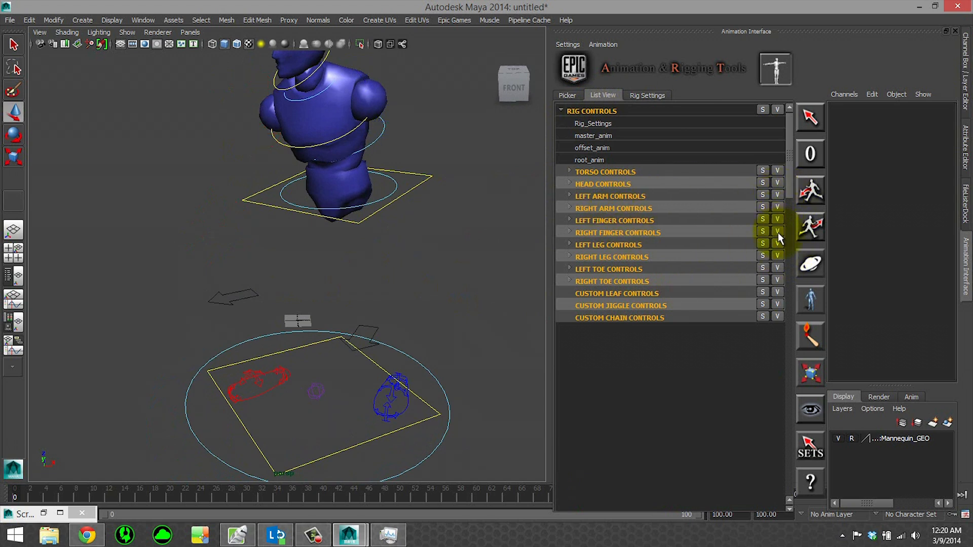
pyautogui.moveTo(702, 278)
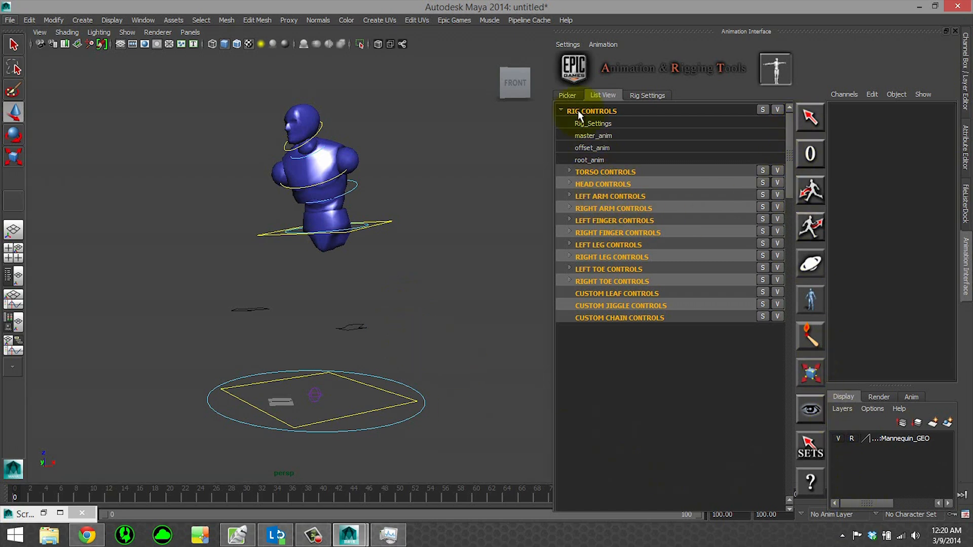
# Go back to the Picker, check Rig Settings, then return to List View
pyautogui.click(567, 95)
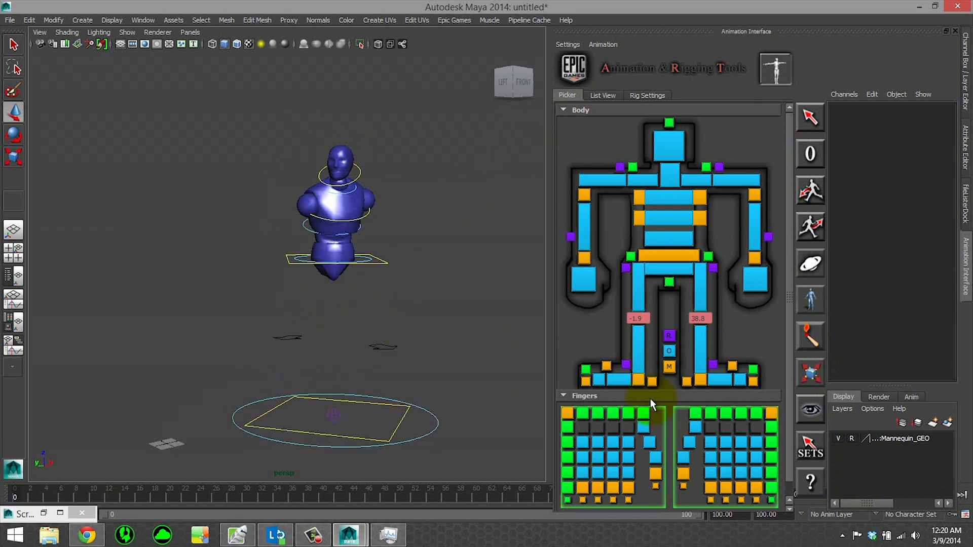
pyautogui.moveTo(810, 409)
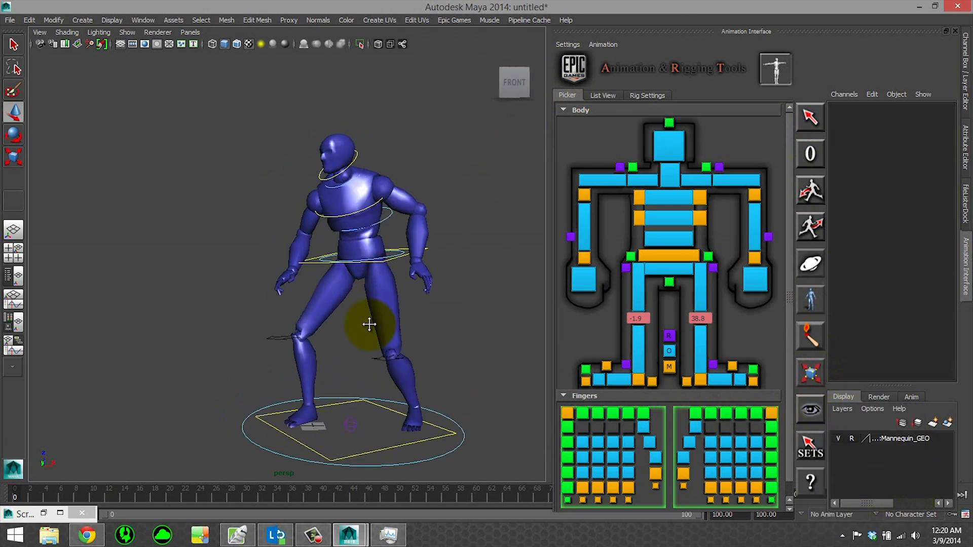
pyautogui.click(647, 94)
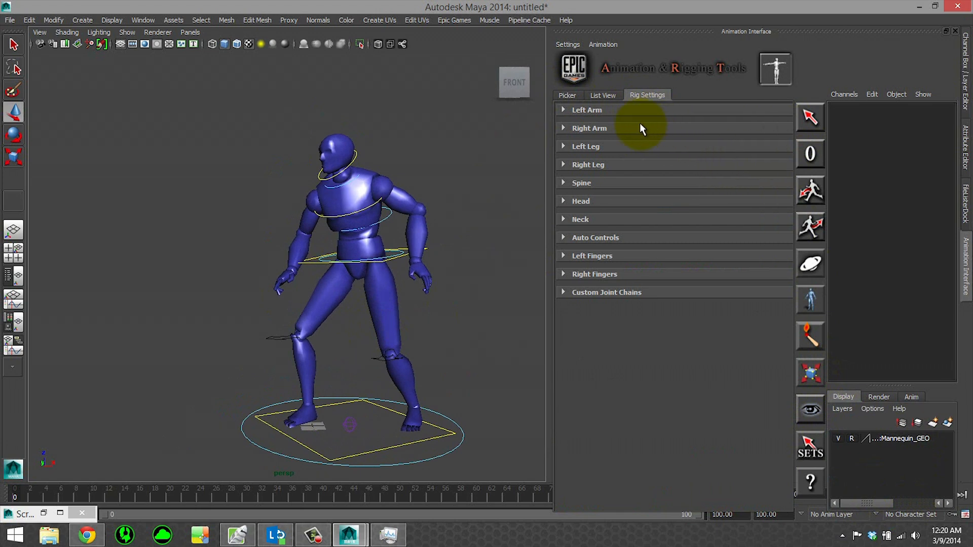
pyautogui.click(603, 95)
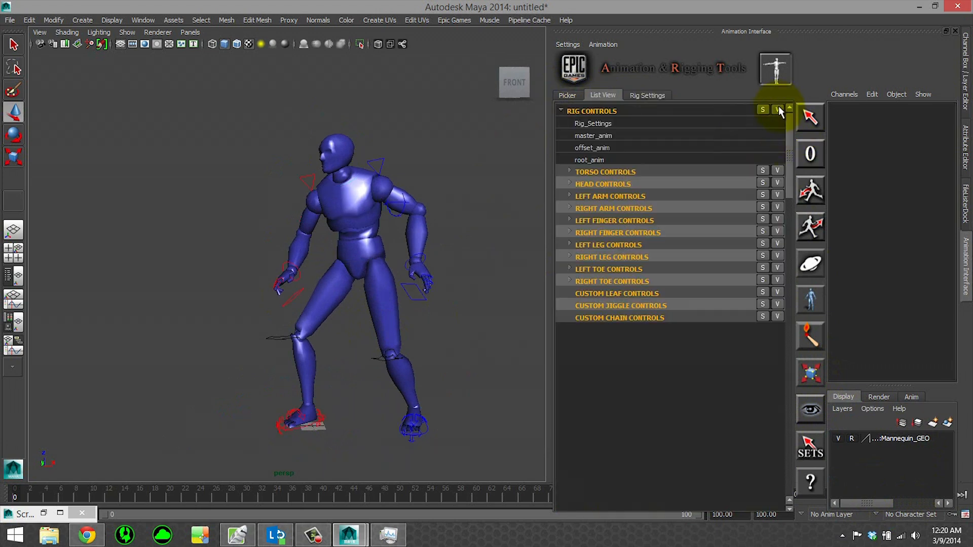